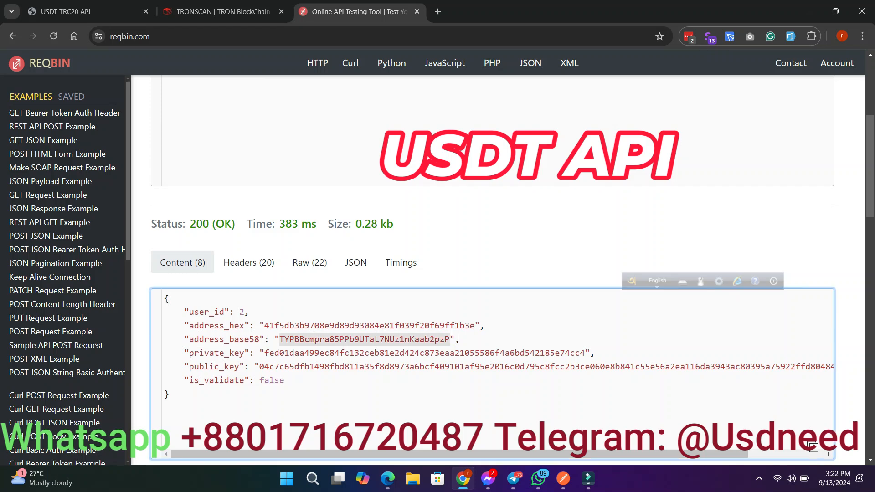
pyautogui.click(220, 11)
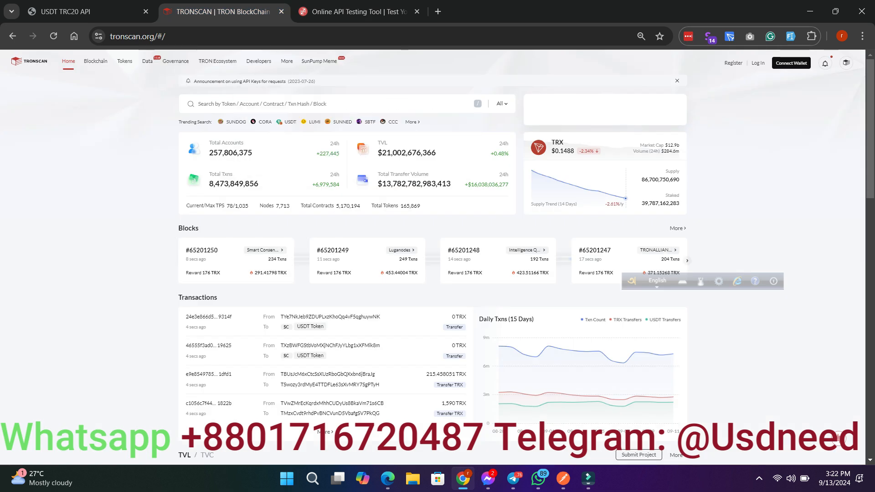
pyautogui.write('TYPBBcmpra85PPb9UTaL7NUz1nKaab2pzP')
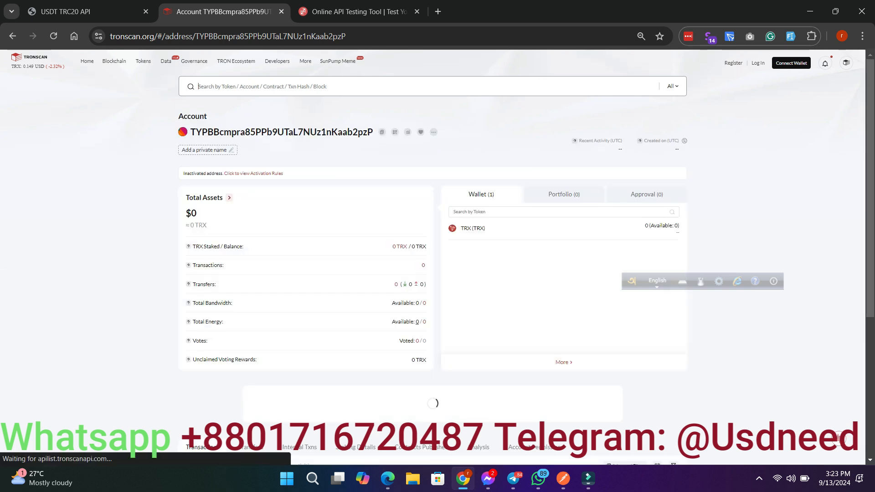
pyautogui.scroll(-3)
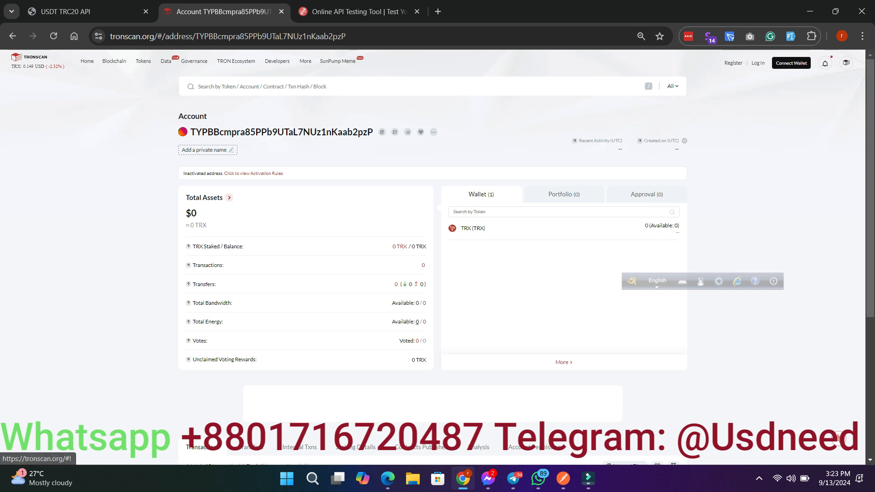
pyautogui.press('ctrl+f')
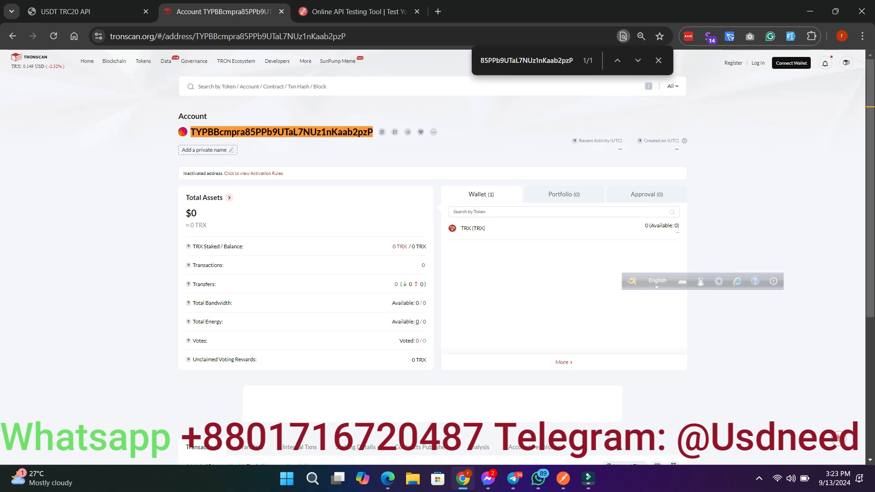
# Compare the Tronscan account address with the API's base58 address, then select the private_key value.
pyautogui.click(360, 11)
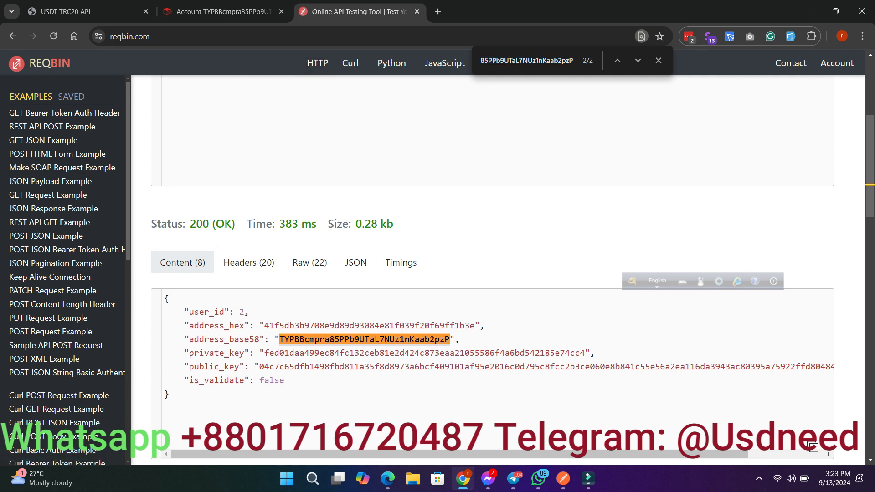
pyautogui.click(222, 11)
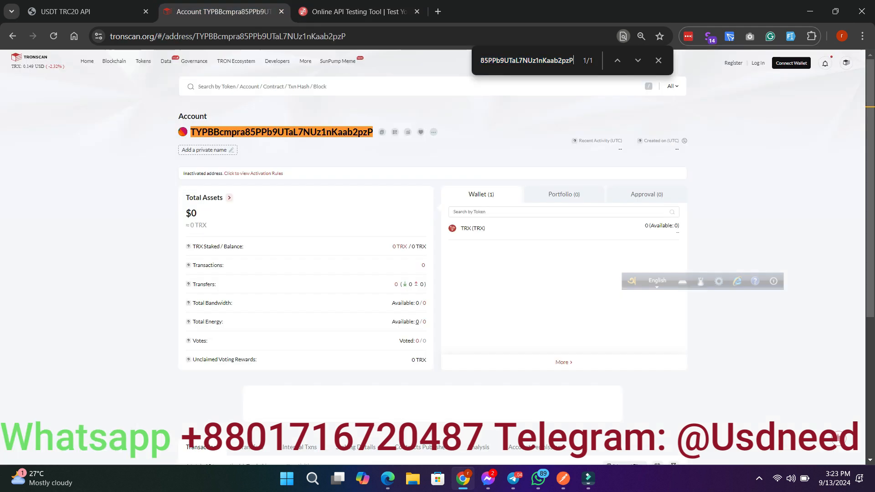
pyautogui.click(357, 11)
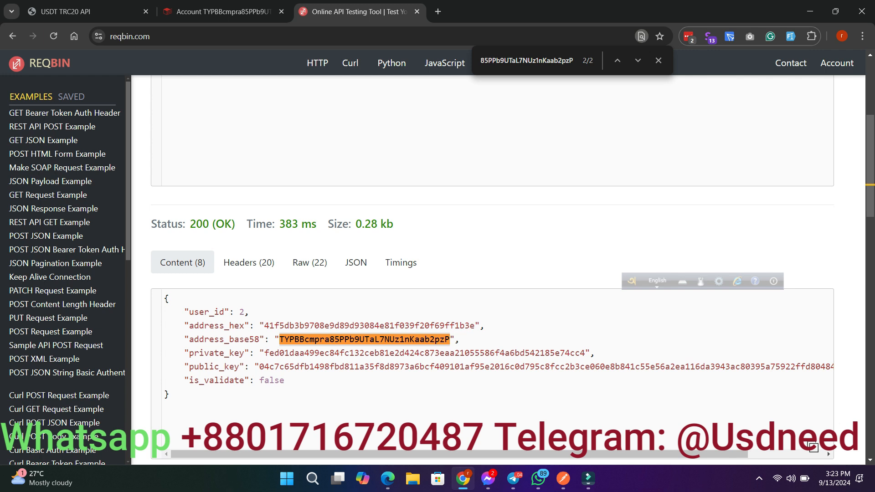
pyautogui.click(729, 37)
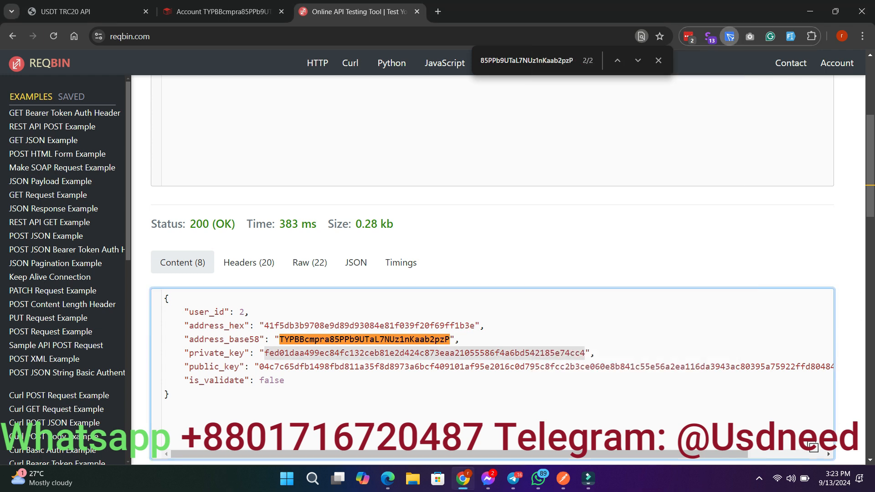
# Import a wallet into TronLink using the pasted private key.
pyautogui.click(710, 37)
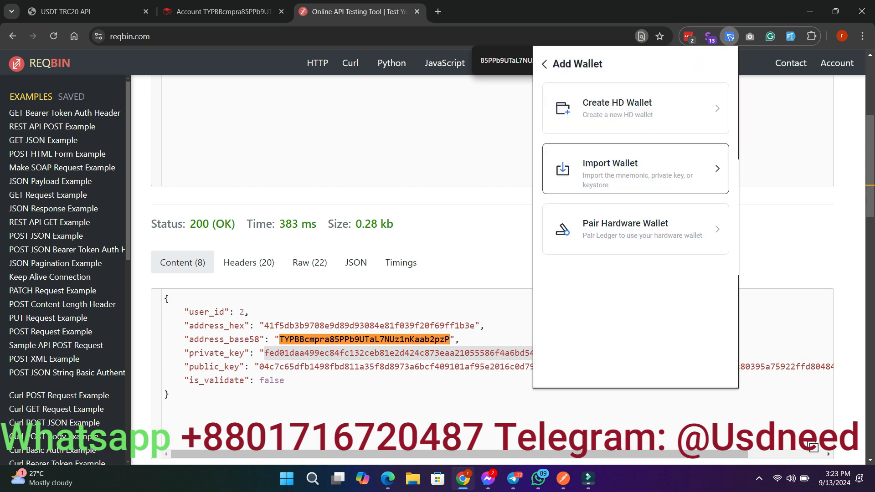
pyautogui.click(635, 168)
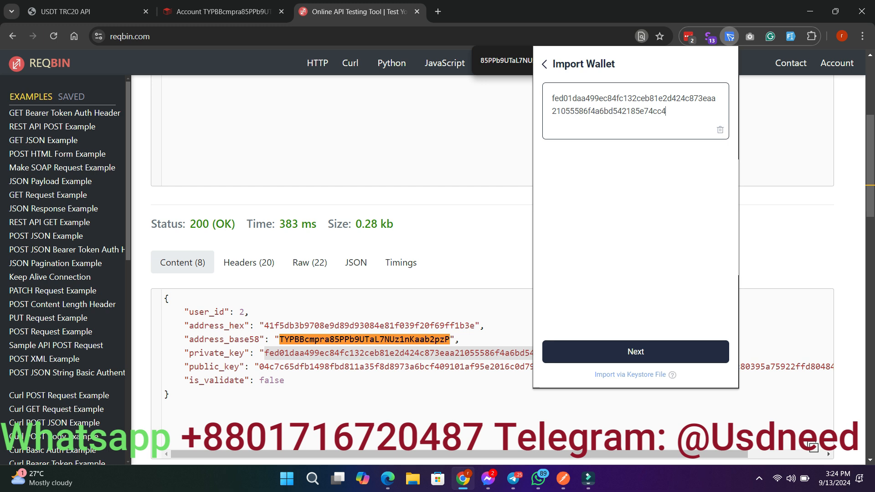
pyautogui.click(635, 352)
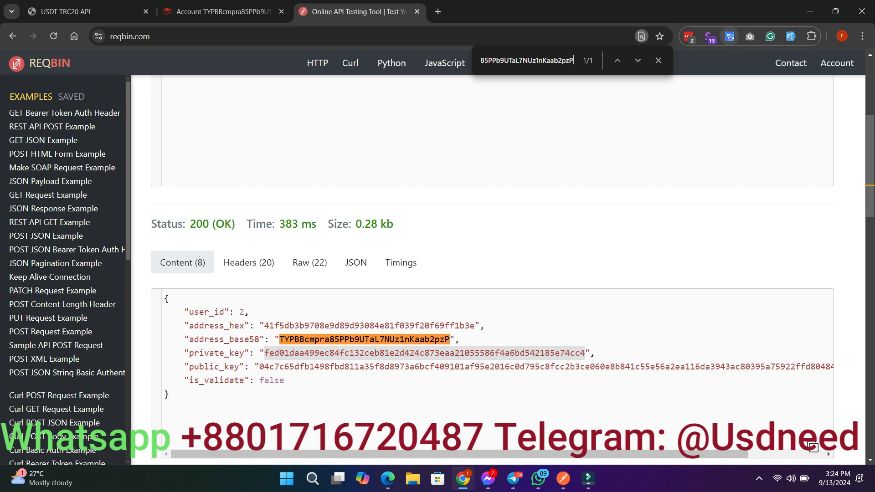
# View the imported TronLink account in the explorer, then return to the ReqBin response.
pyautogui.click(729, 36)
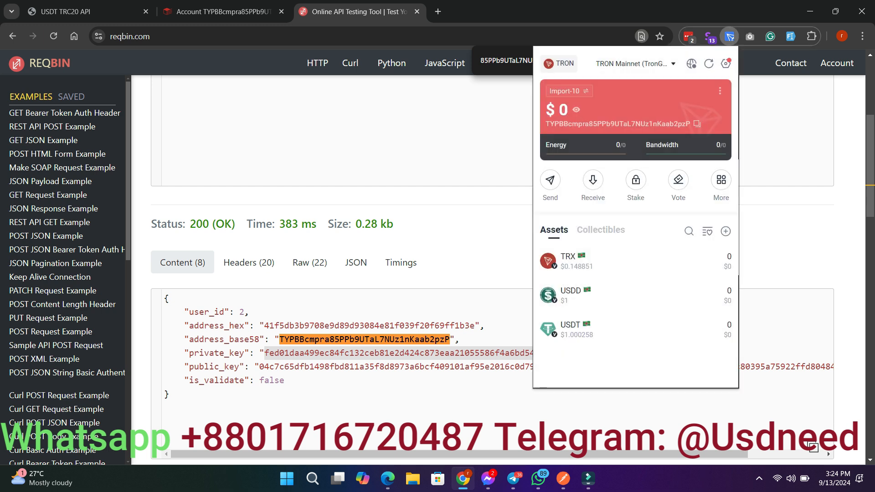
pyautogui.click(719, 90)
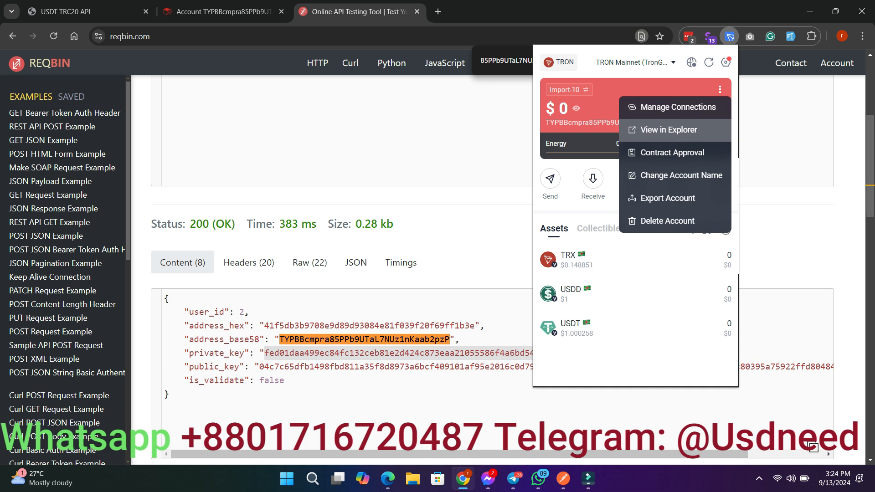
pyautogui.click(668, 129)
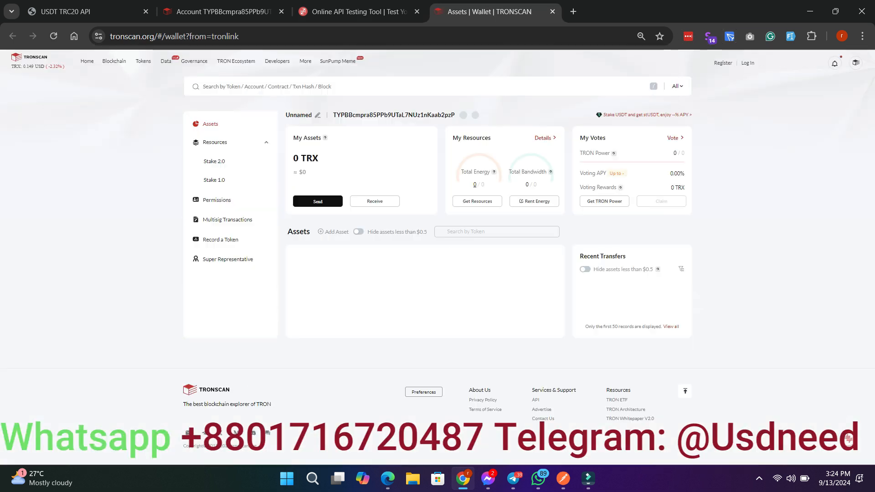
pyautogui.click(358, 11)
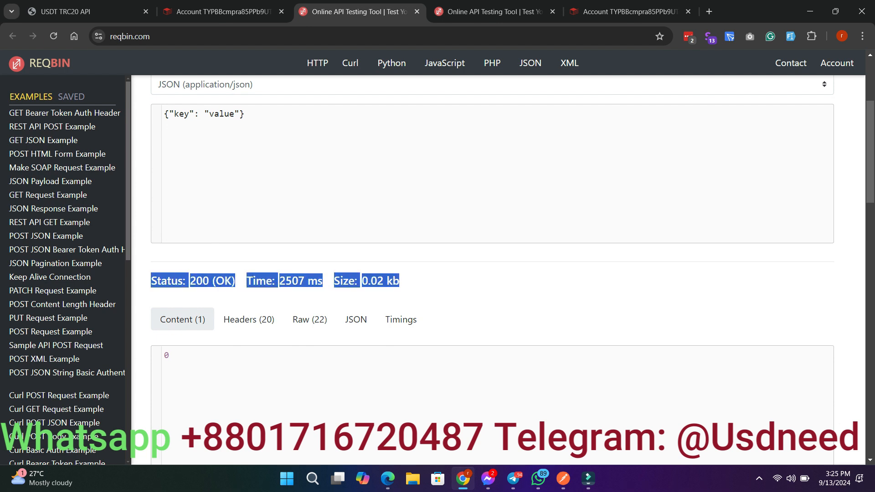
pyautogui.scroll(-3)
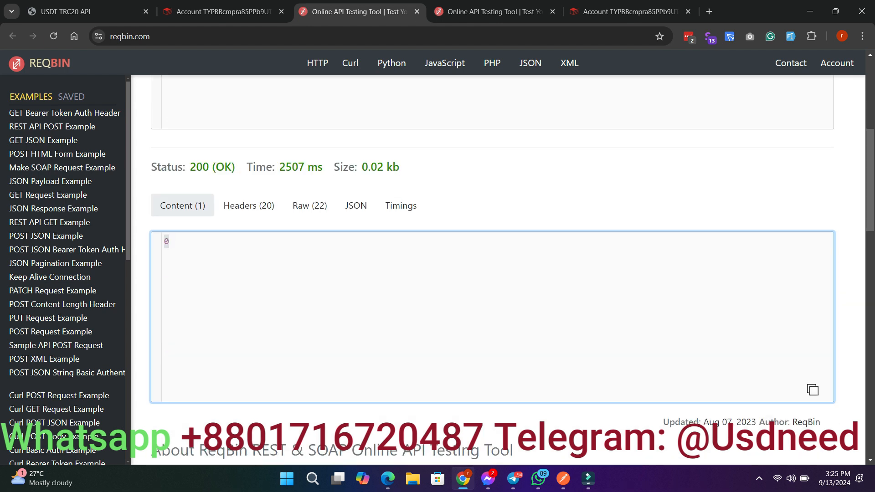